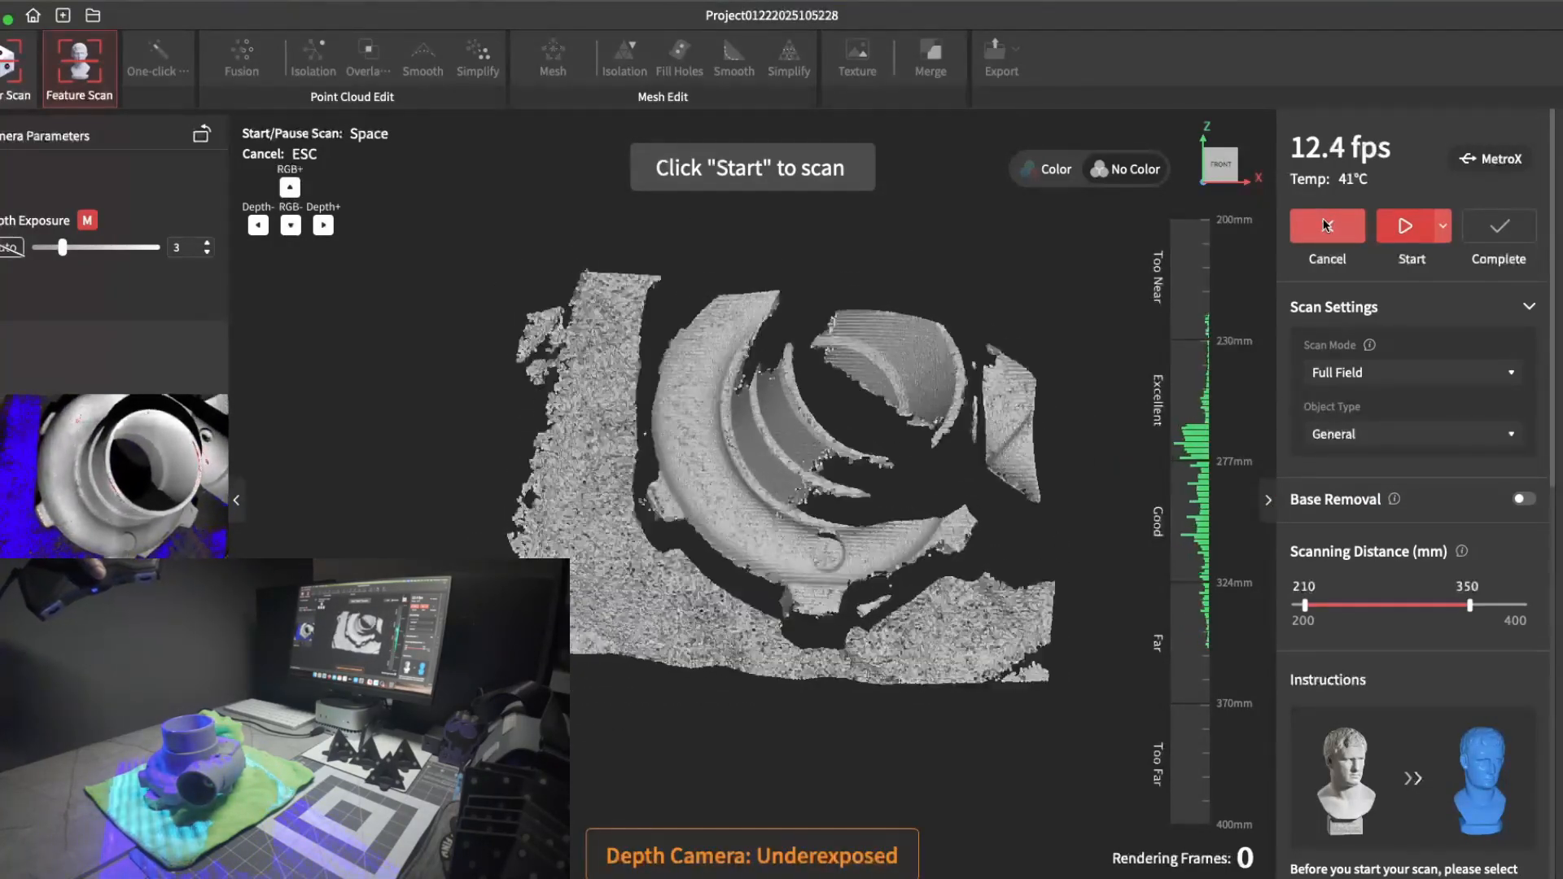
# Record about 293 full-field frames of the turbo housing on its cloth, then pause the capture
pyautogui.click(1405, 225)
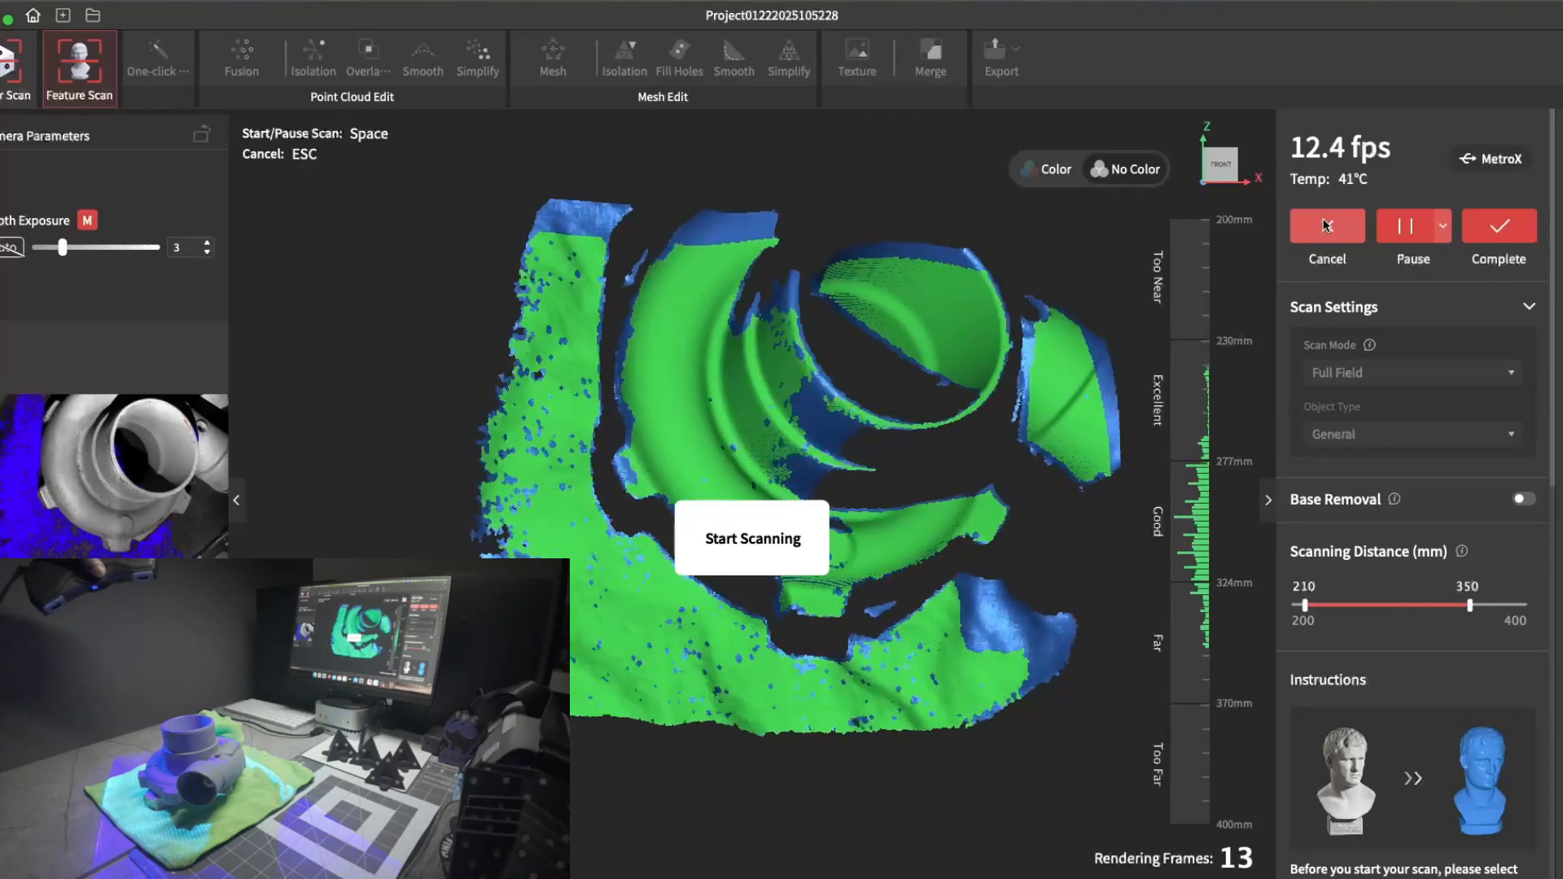
pyautogui.click(751, 539)
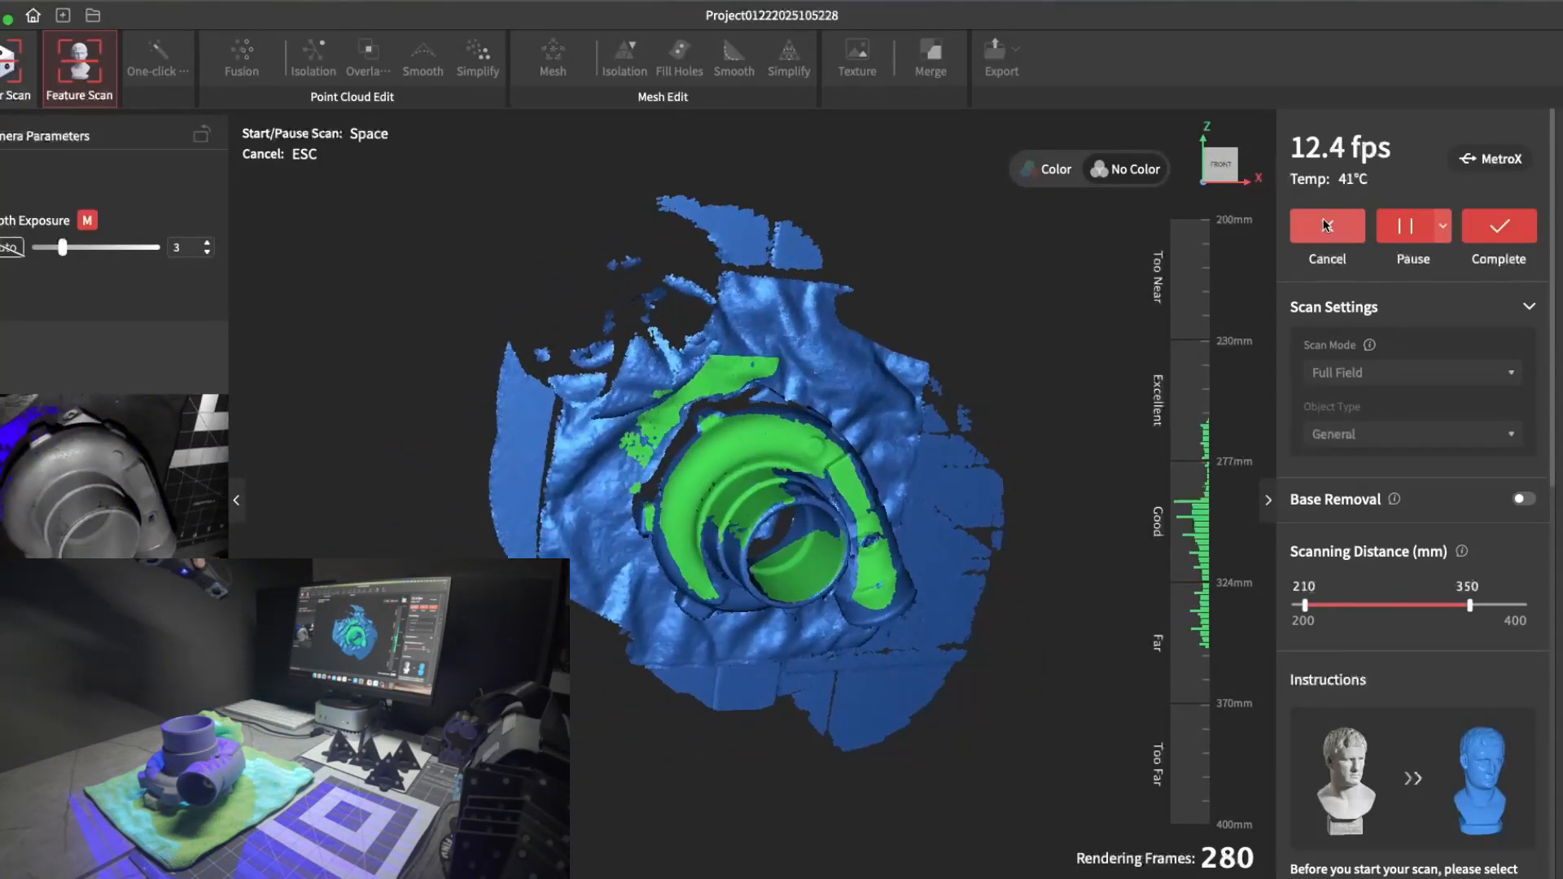
pyautogui.click(1405, 224)
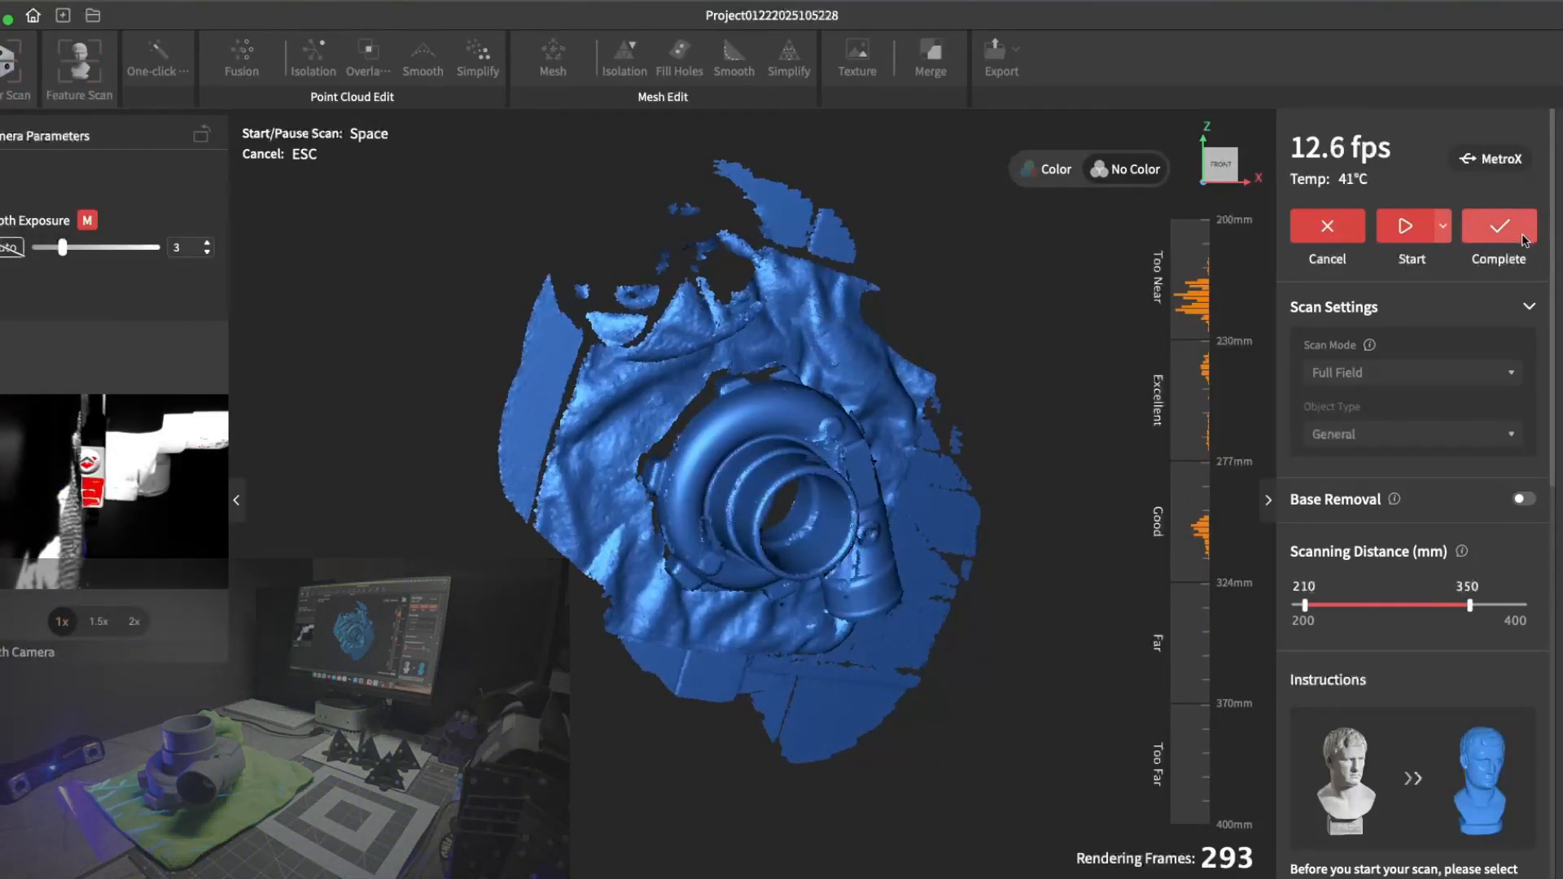
# Complete the turbo scan and fuse its raw frames at 0.15 mm point distance
pyautogui.click(1498, 227)
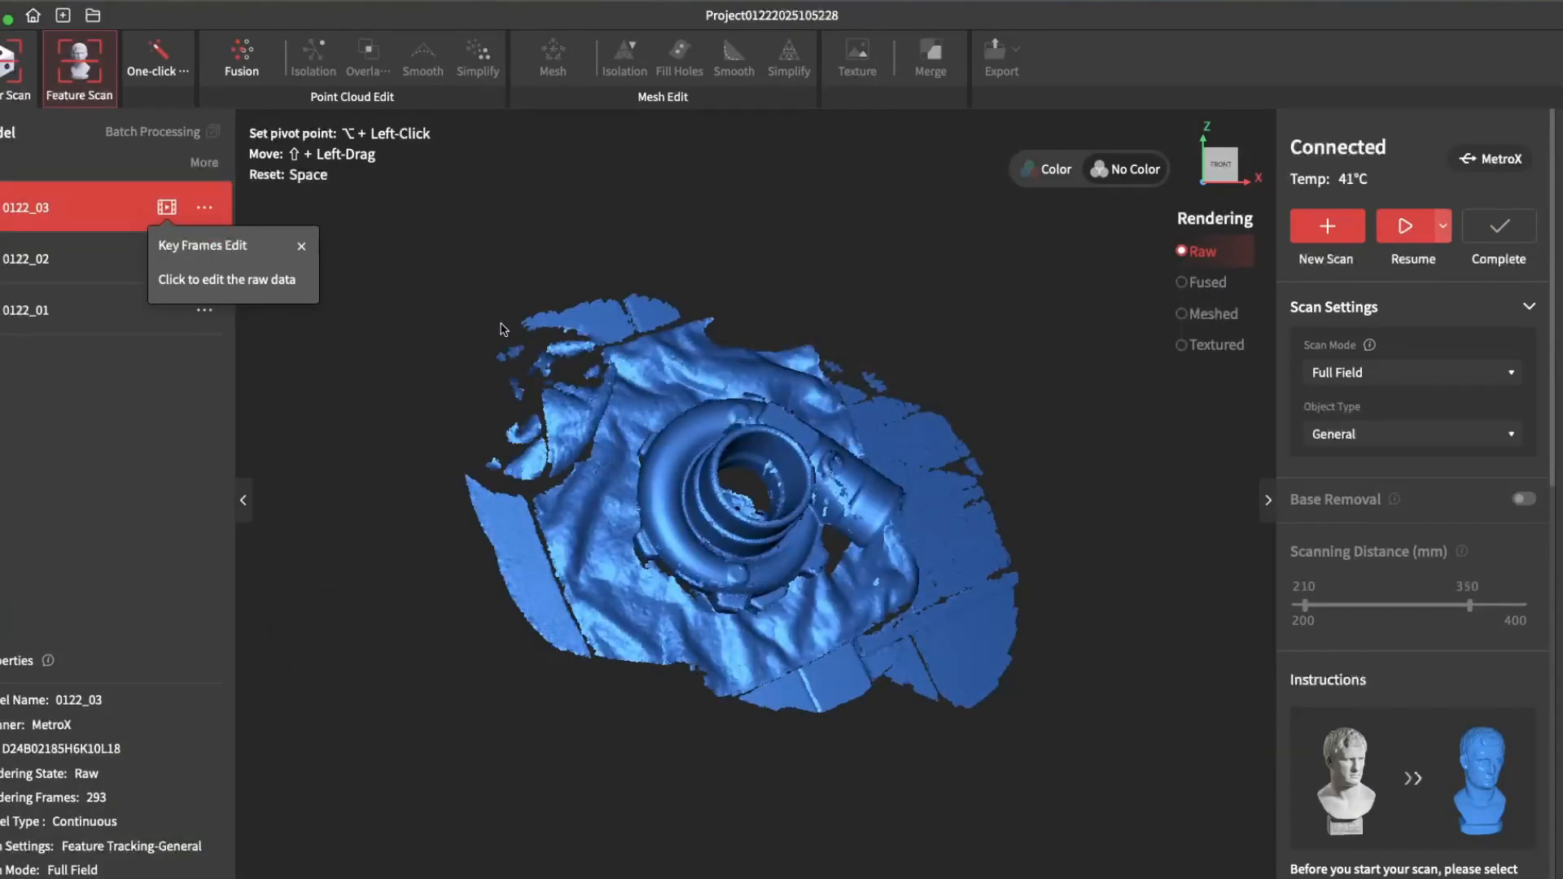
pyautogui.click(240, 57)
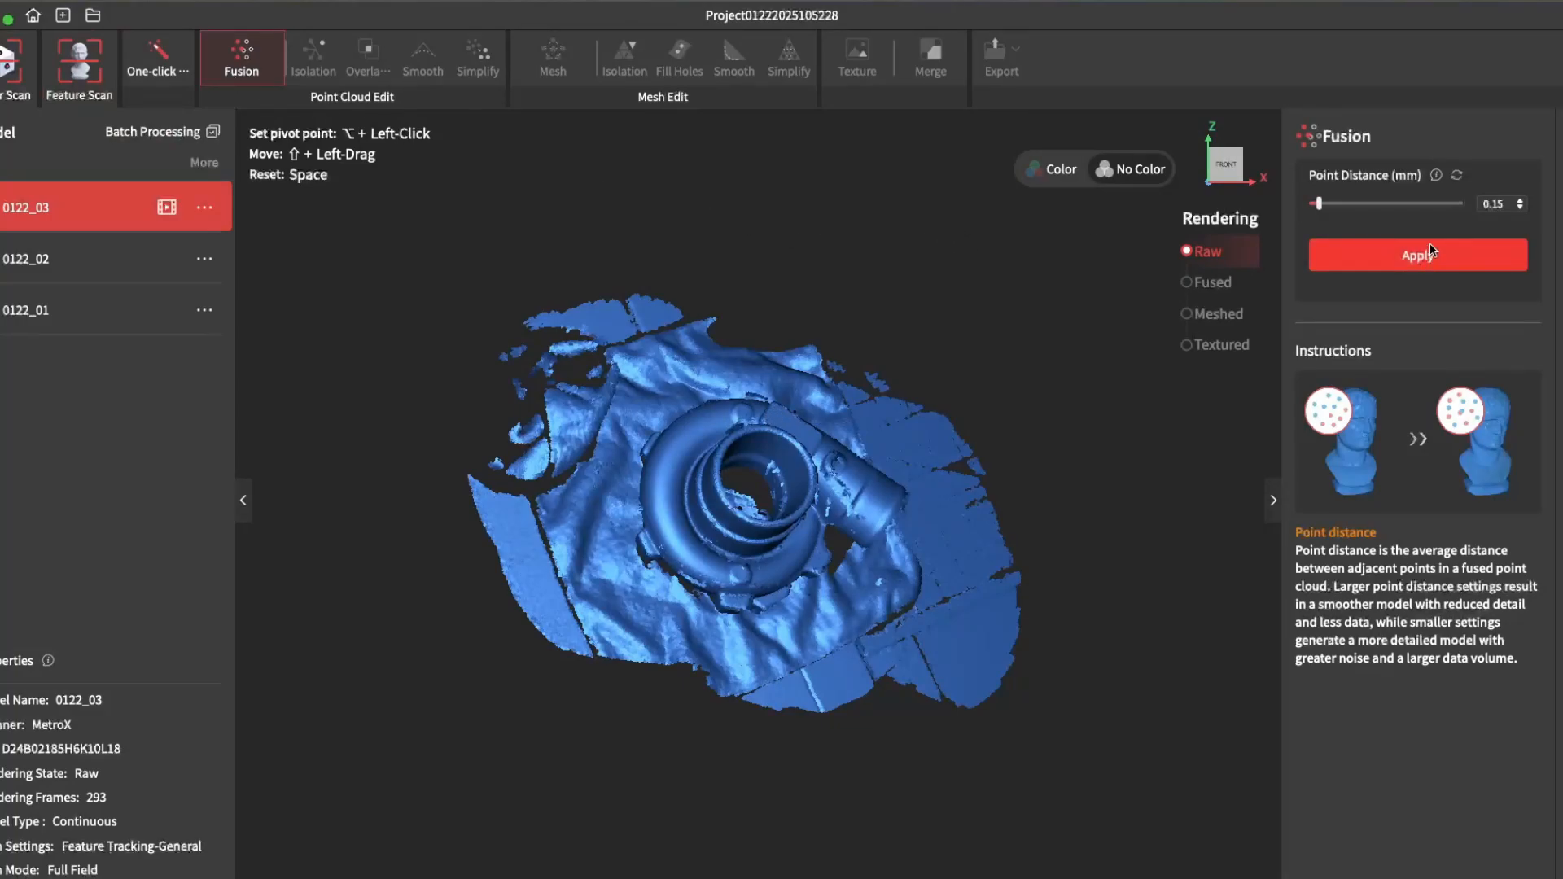
pyautogui.click(1416, 254)
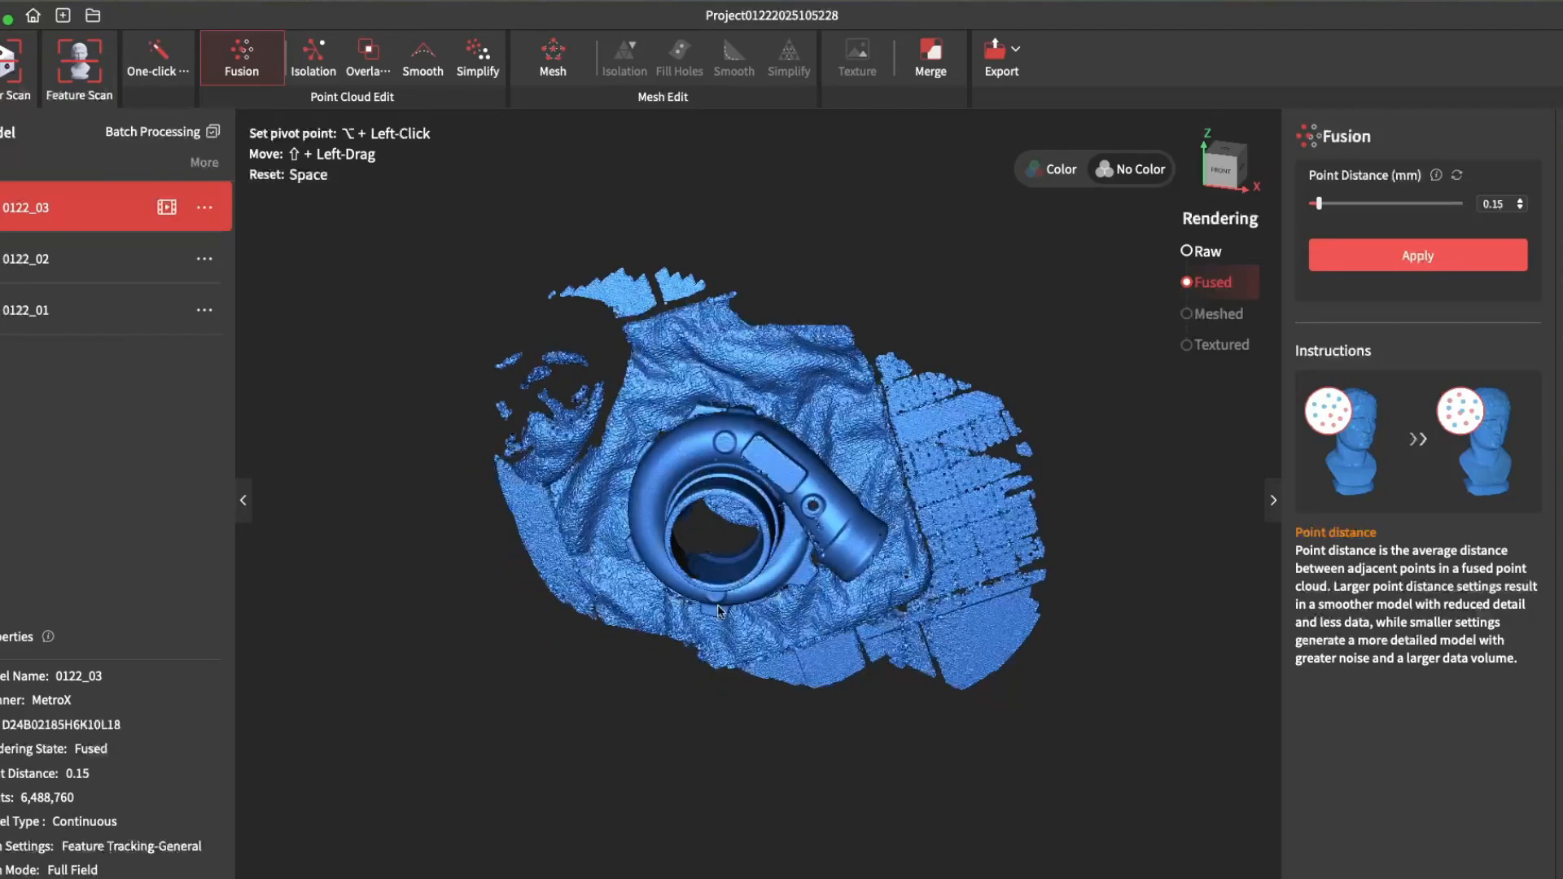
# Detect and remove isolated stray point clusters from the fused cloud at 15% rate
pyautogui.click(313, 57)
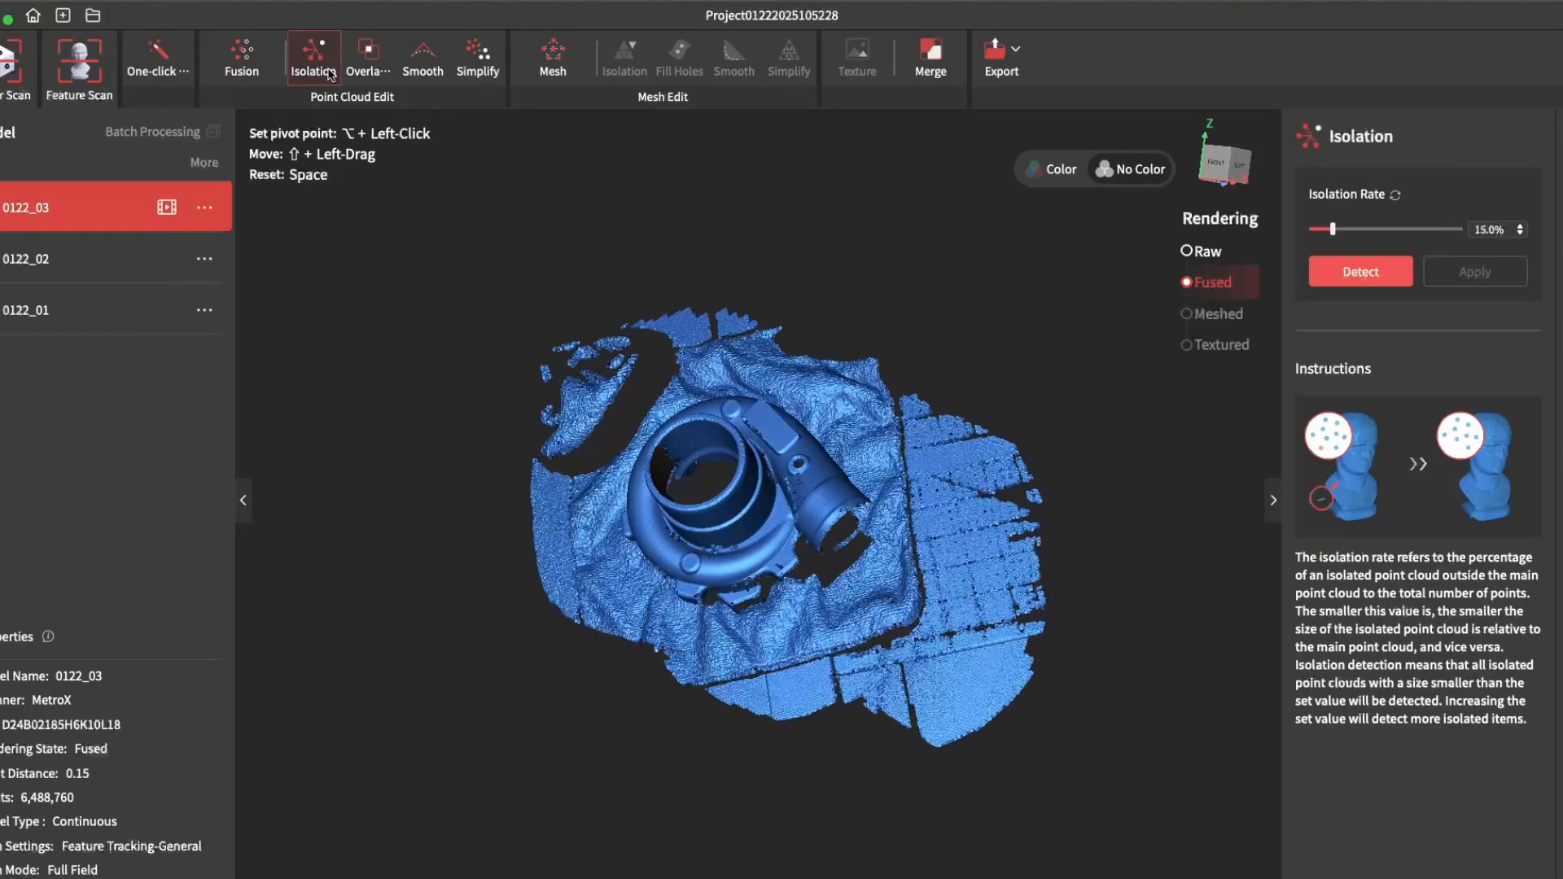
pyautogui.click(1357, 272)
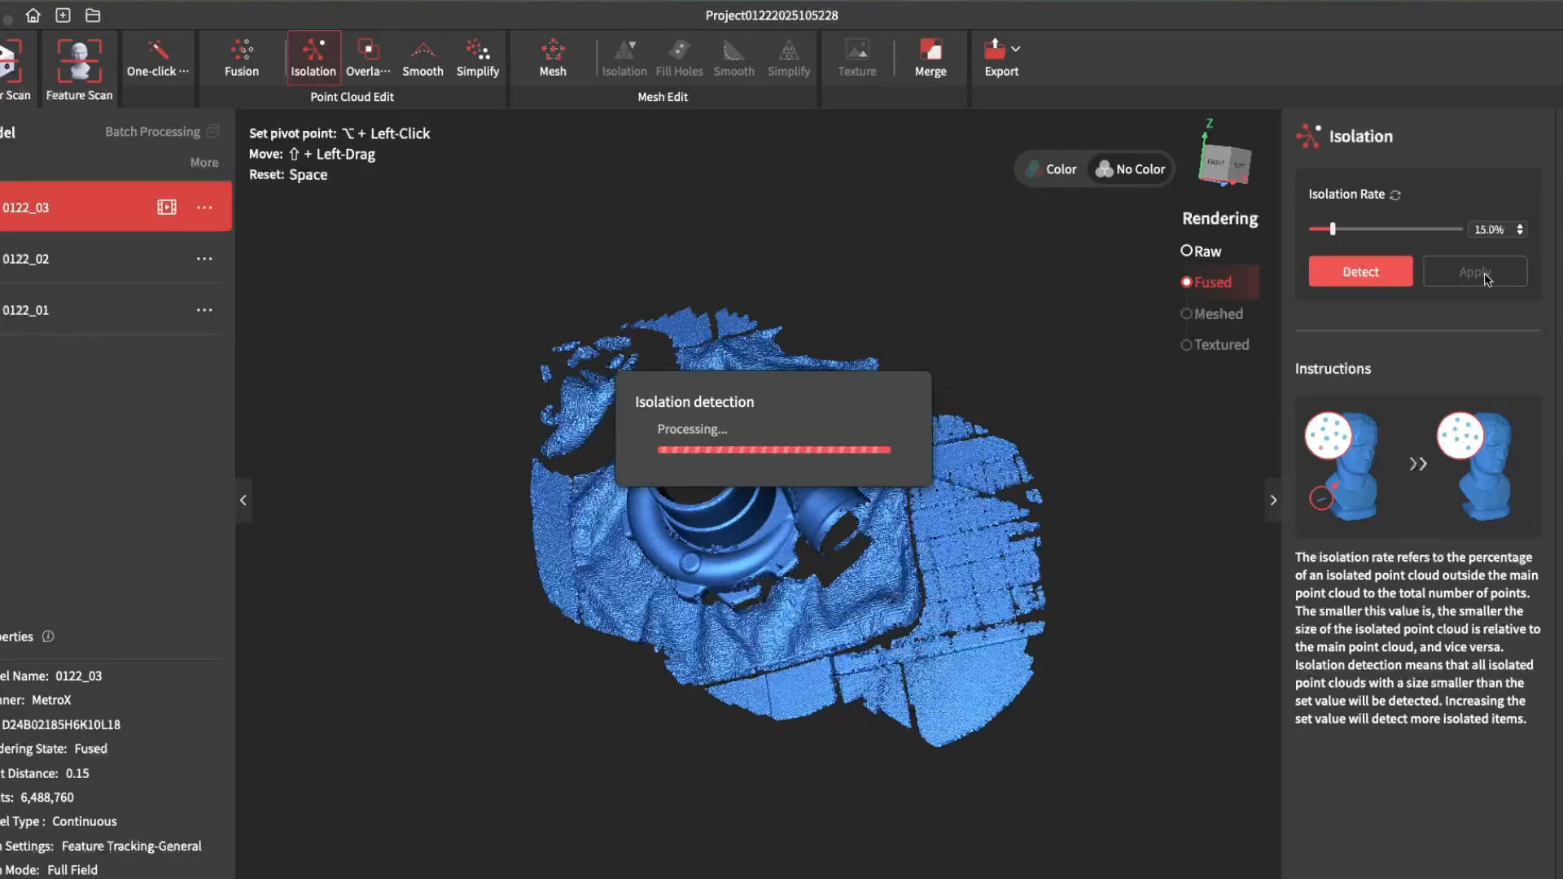
pyautogui.click(1475, 272)
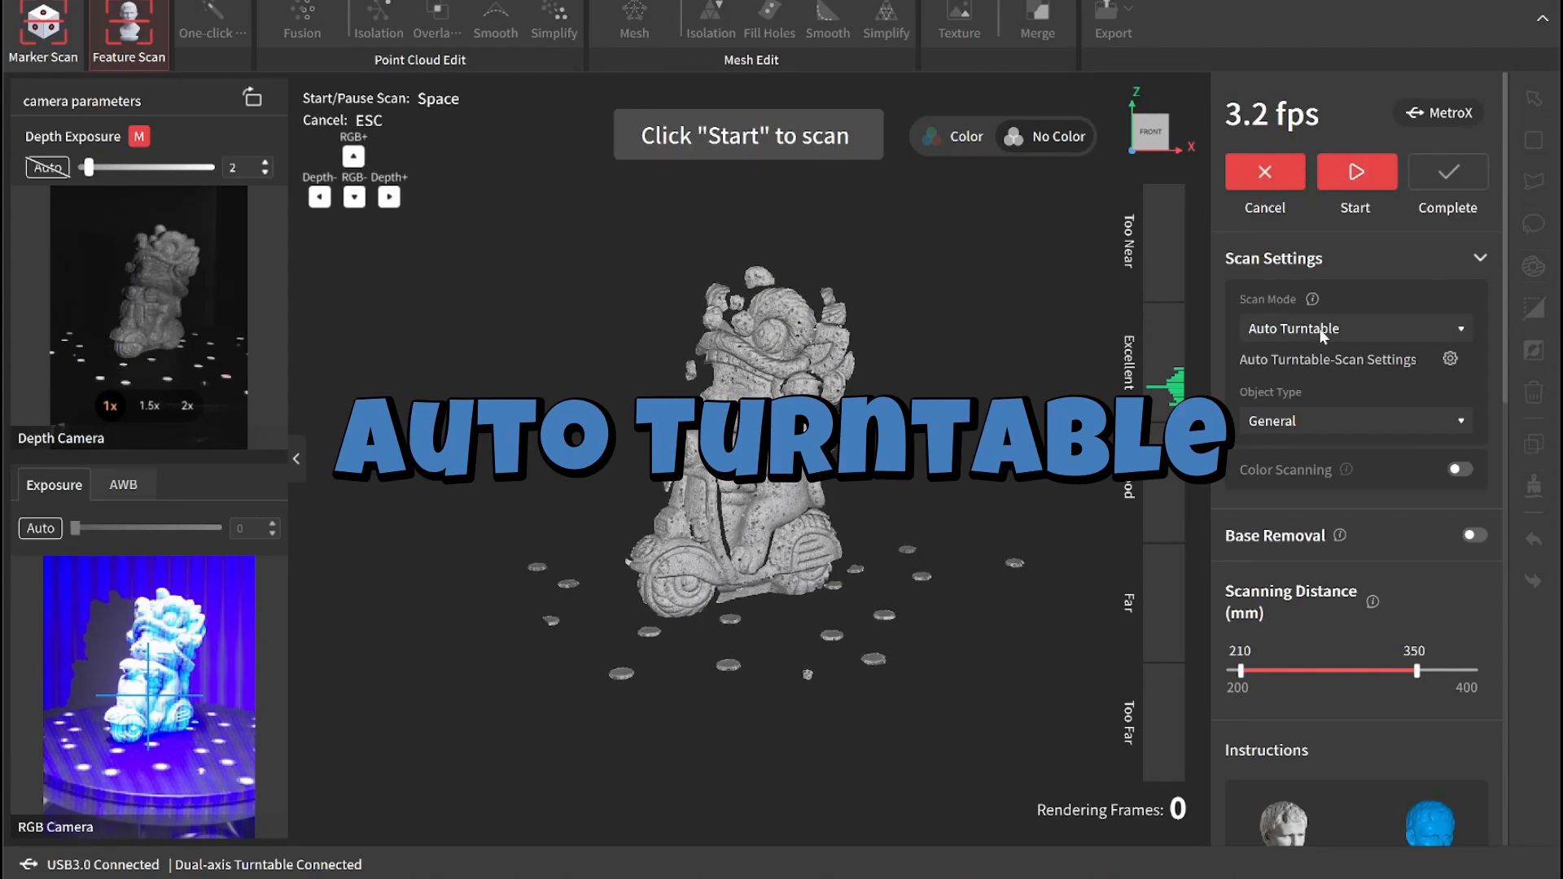
# Run Auto Turntable passes of the lion figurine, upright first and then flipped on its side
pyautogui.click(1449, 358)
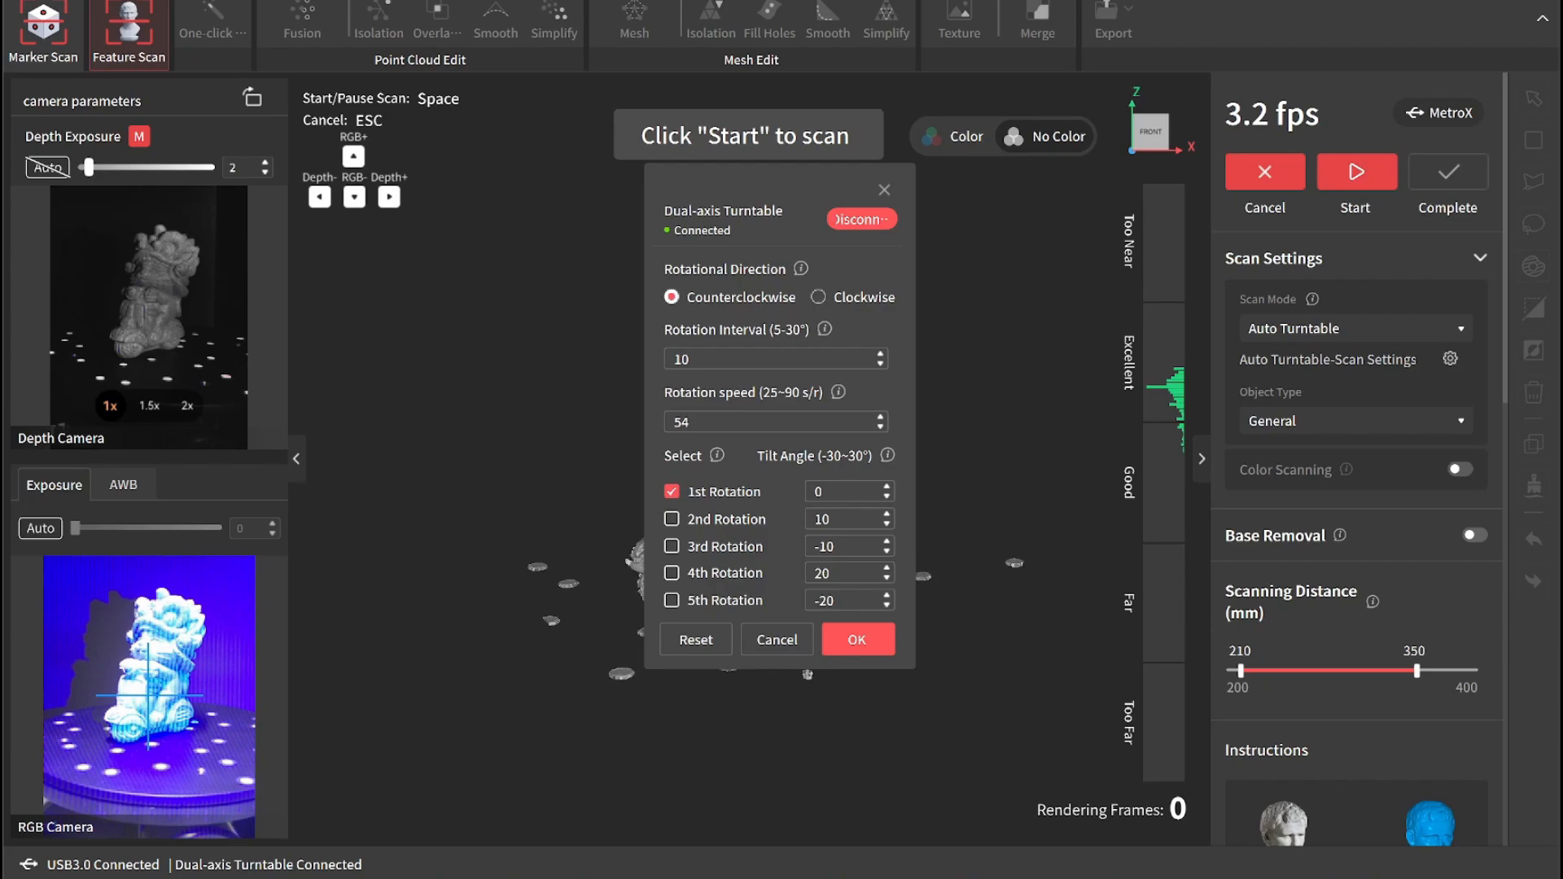
pyautogui.click(855, 638)
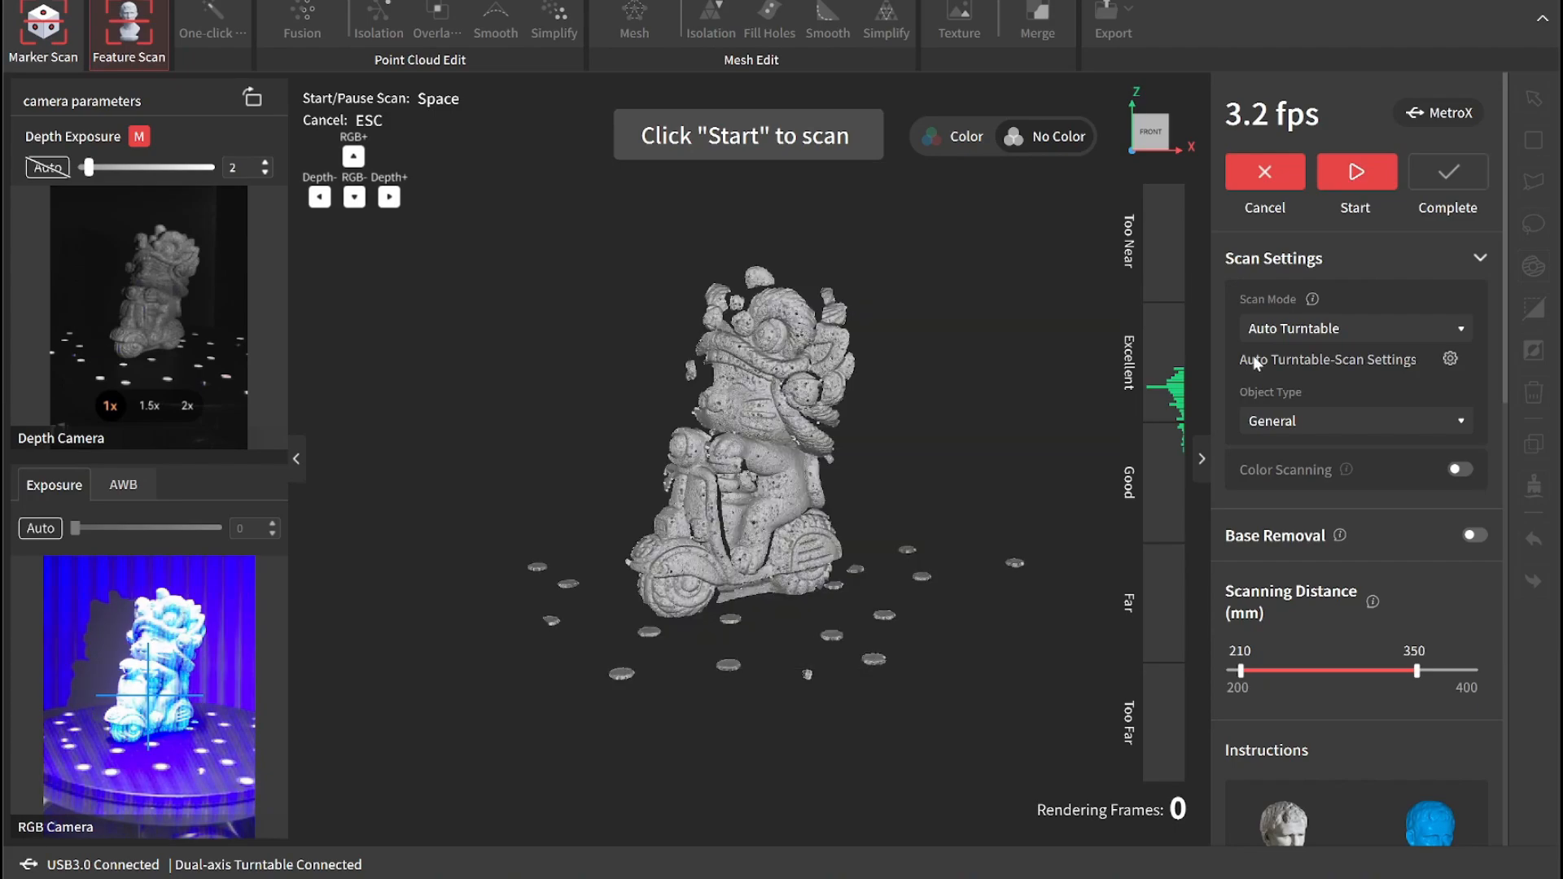
pyautogui.click(1355, 171)
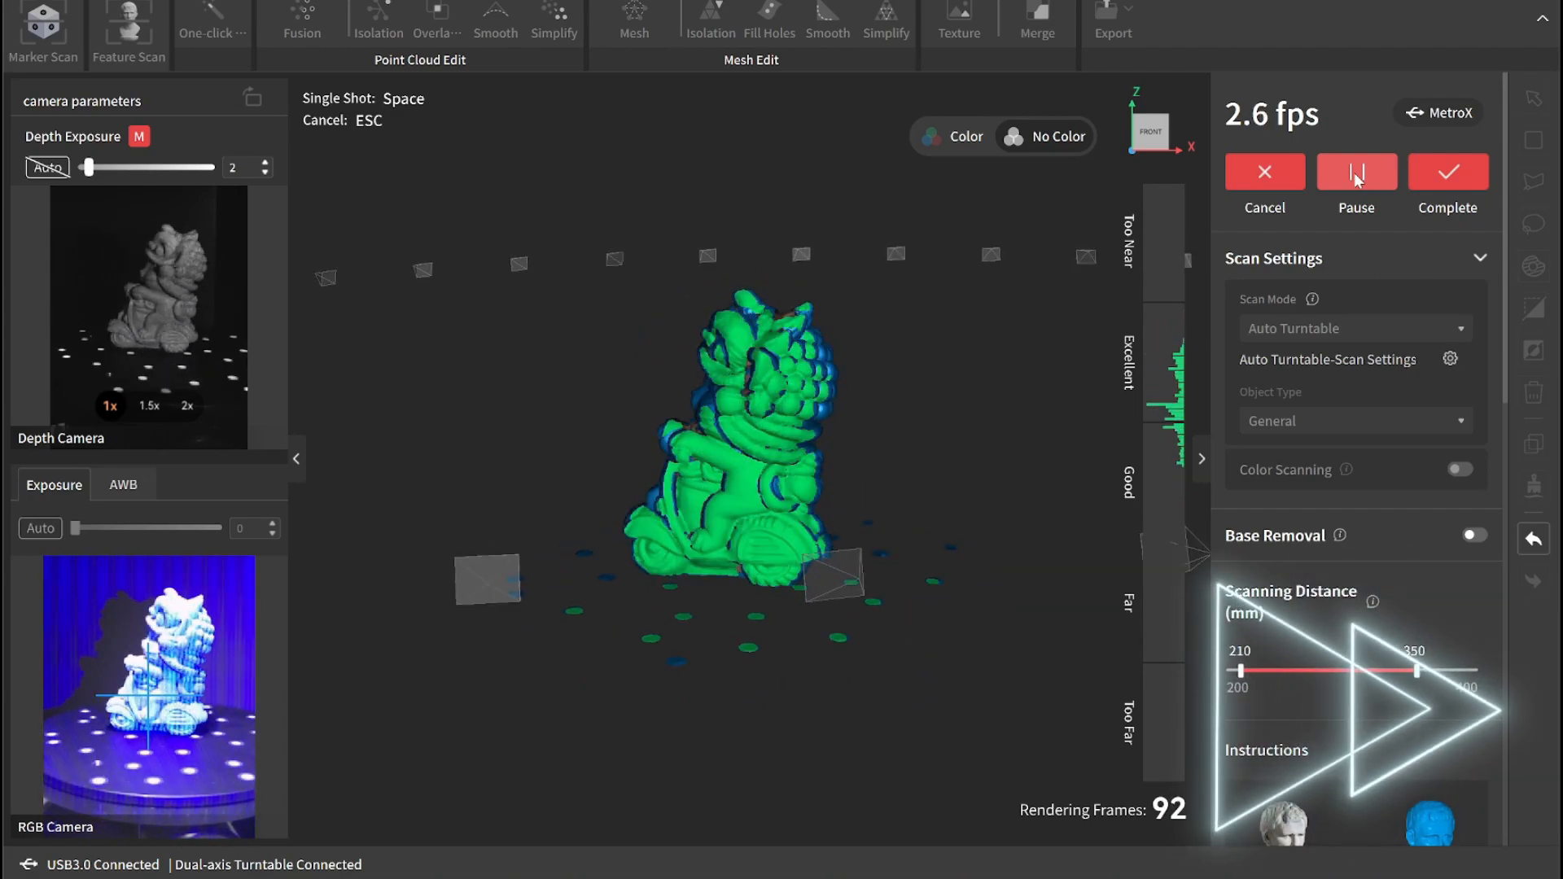
pyautogui.click(1356, 171)
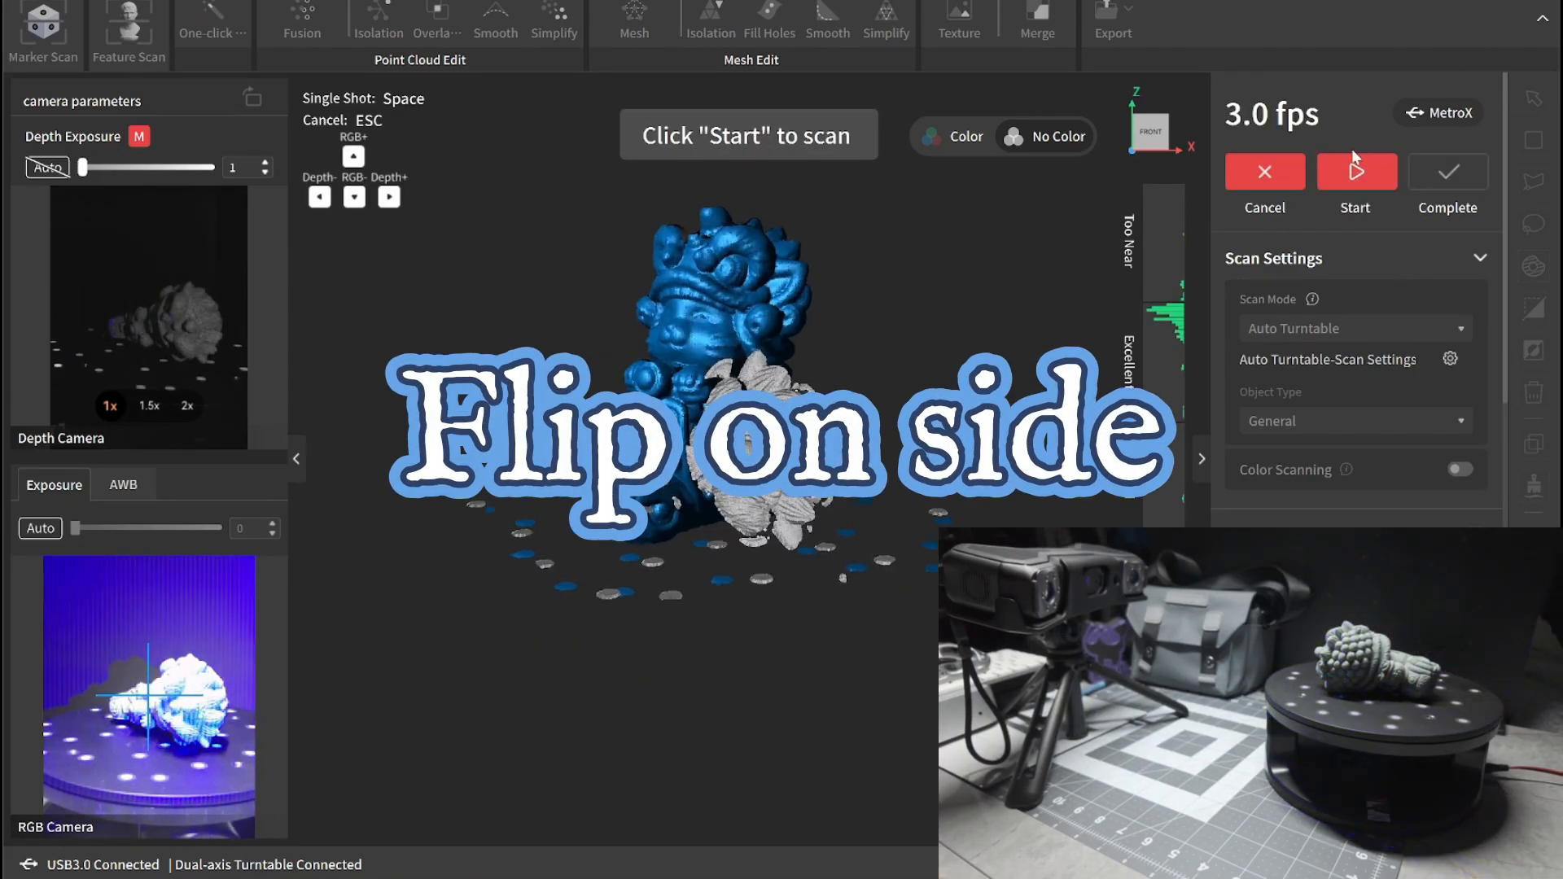
pyautogui.click(1354, 171)
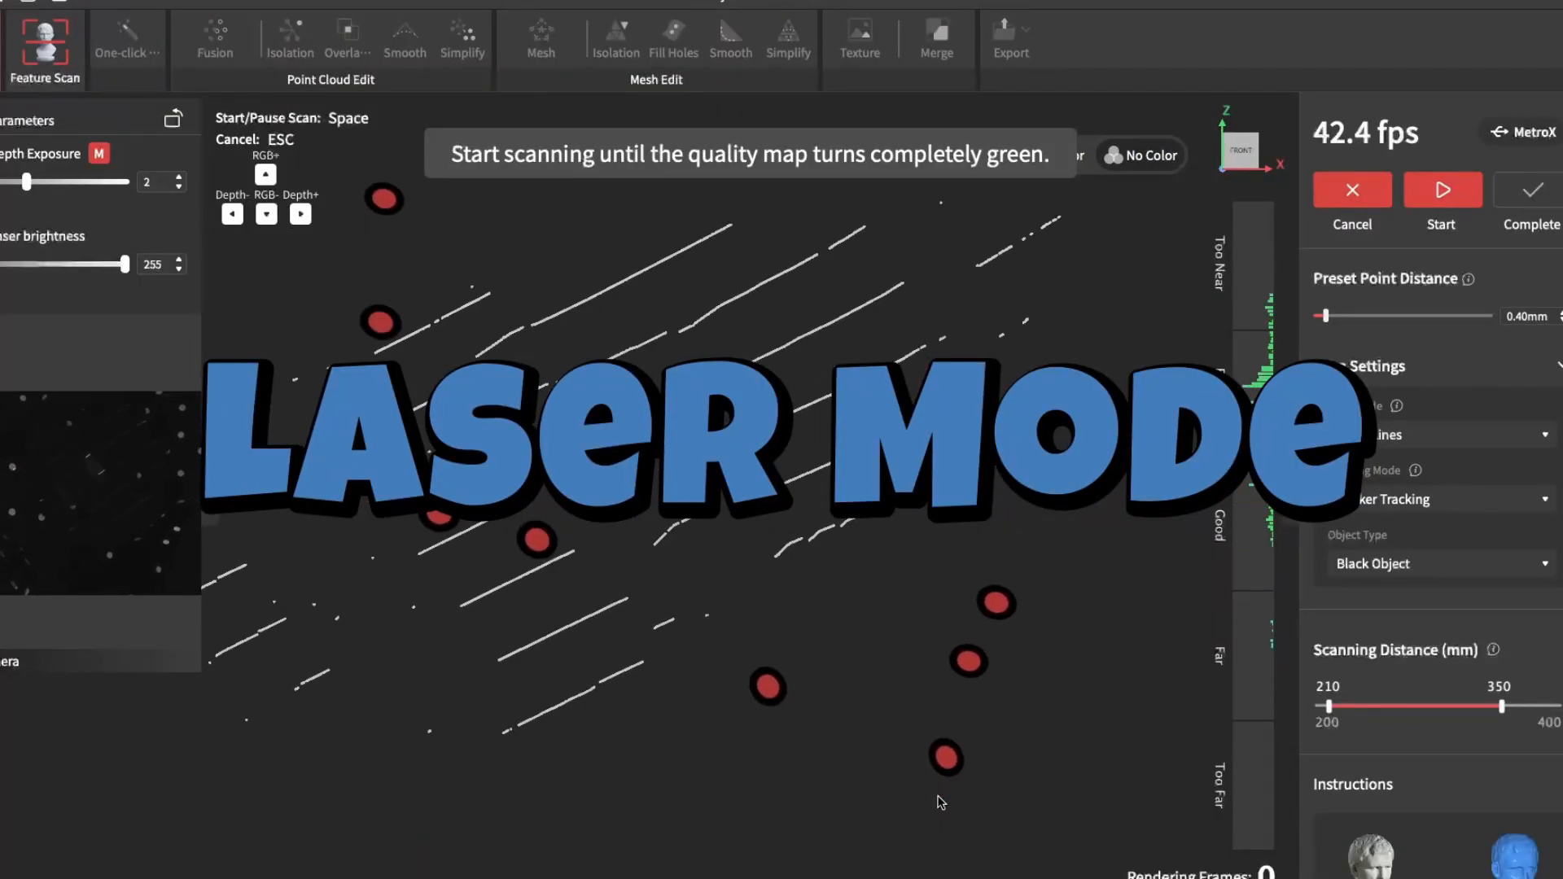
# Capture a Cross Lines marker-tracking laser scan of the gear and fuse it into a point cloud
pyautogui.click(1441, 189)
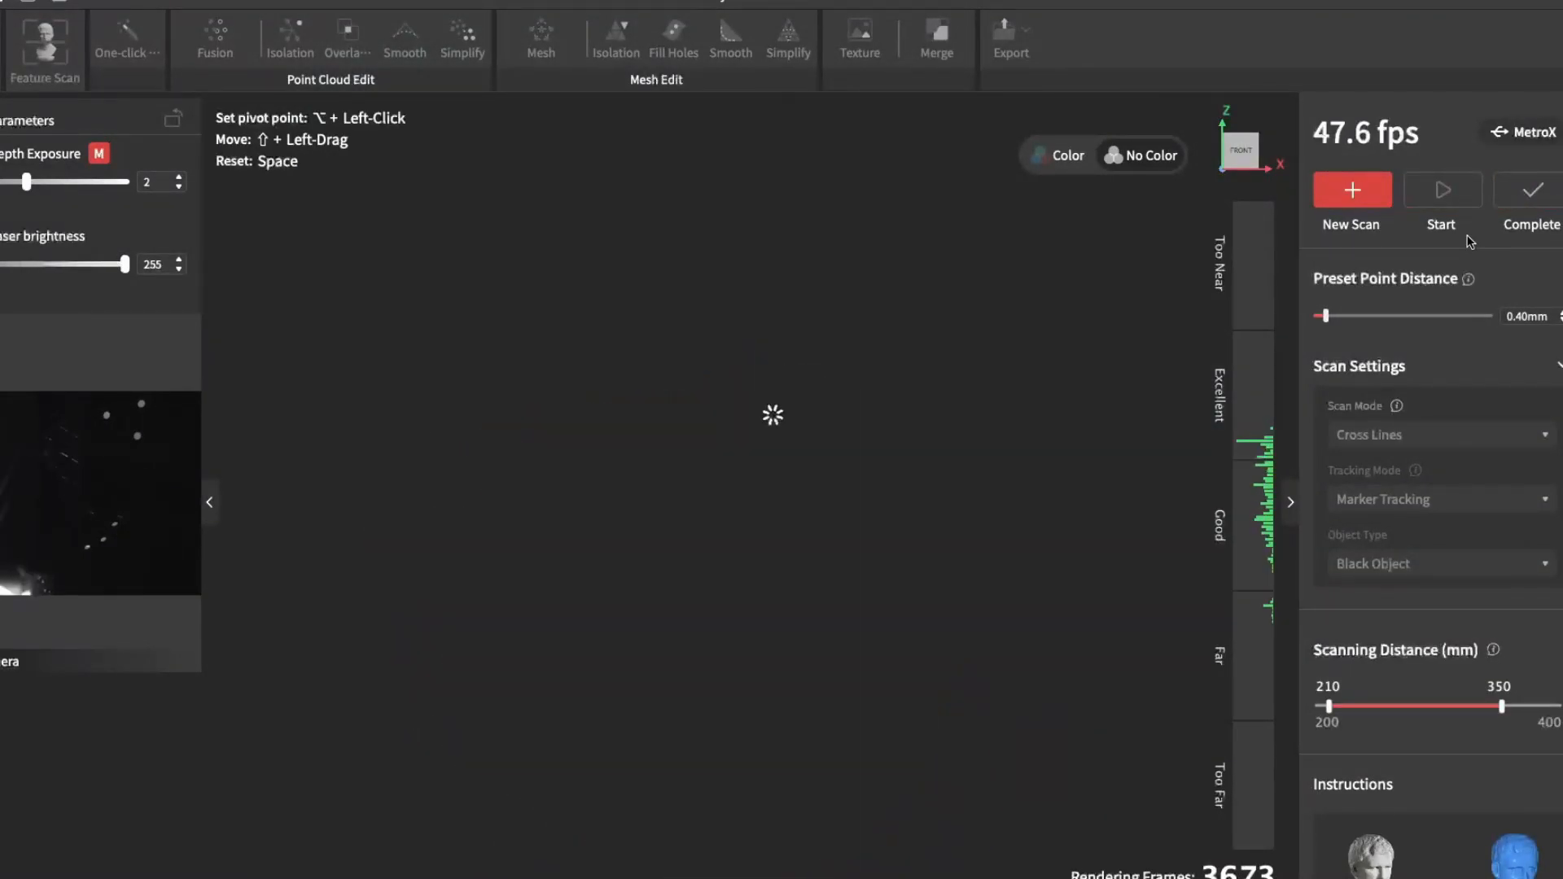
pyautogui.click(1441, 189)
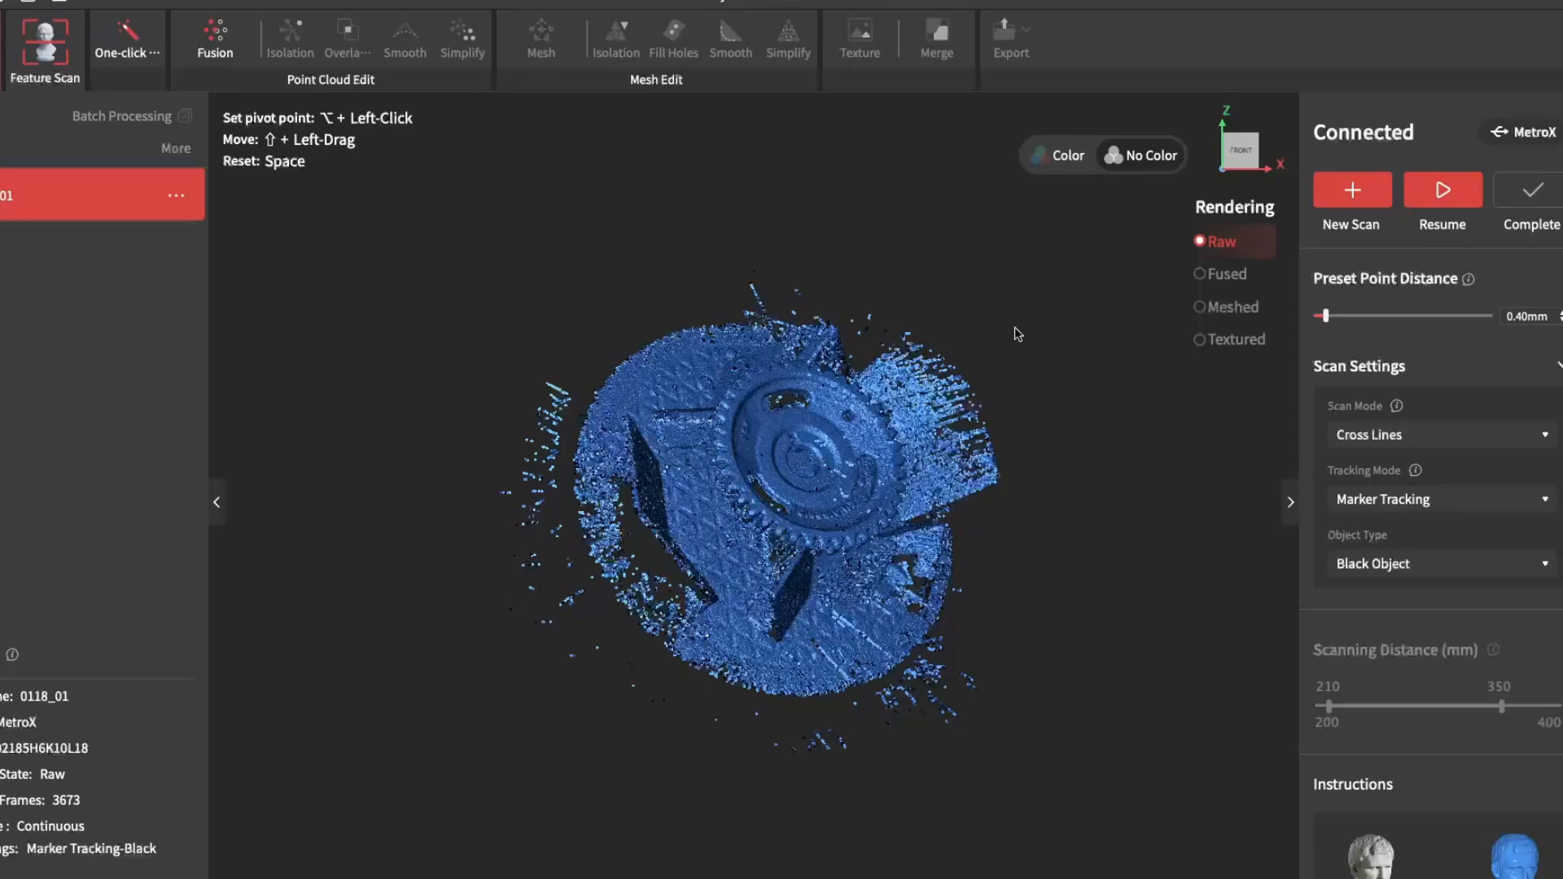
pyautogui.click(213, 39)
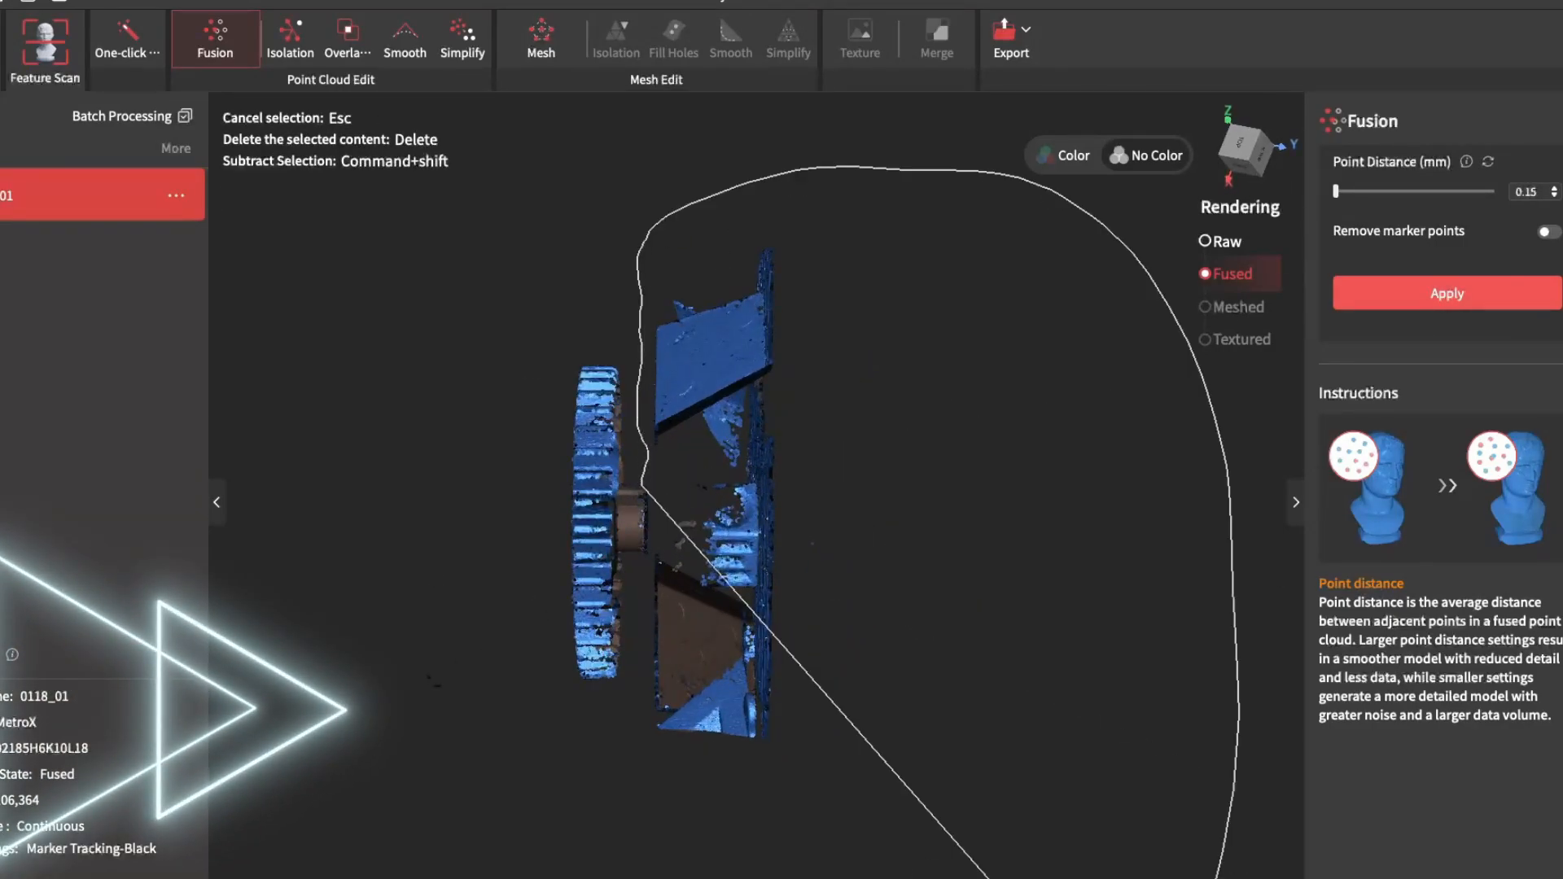
# Lasso away clutter around the gear and capture its other side as raw scan 0118_02
pyautogui.click(346, 39)
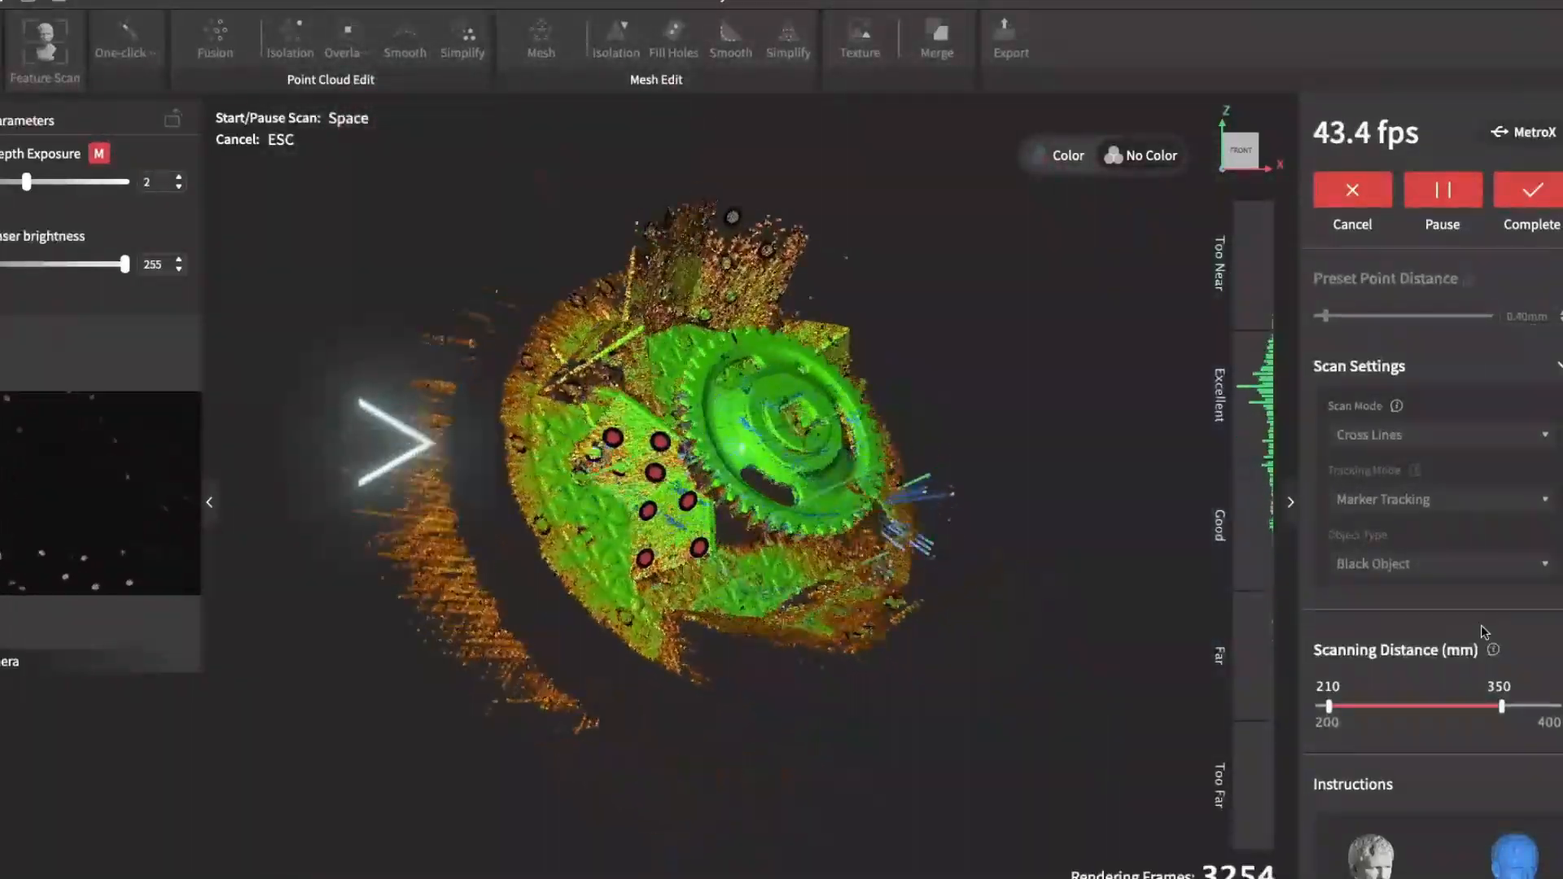
pyautogui.click(1441, 189)
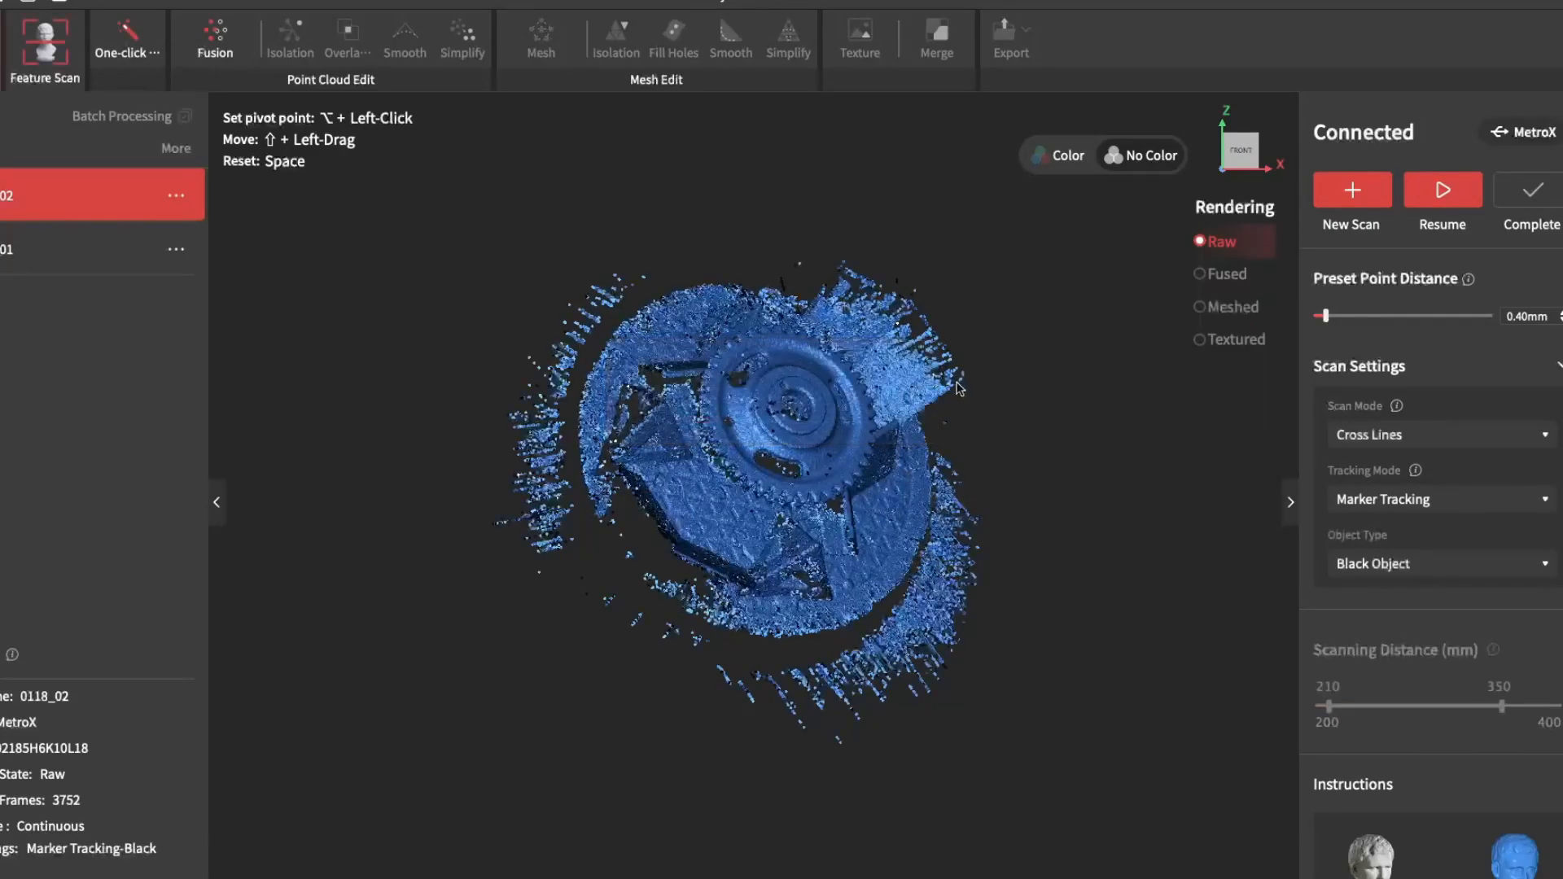
pyautogui.click(290, 39)
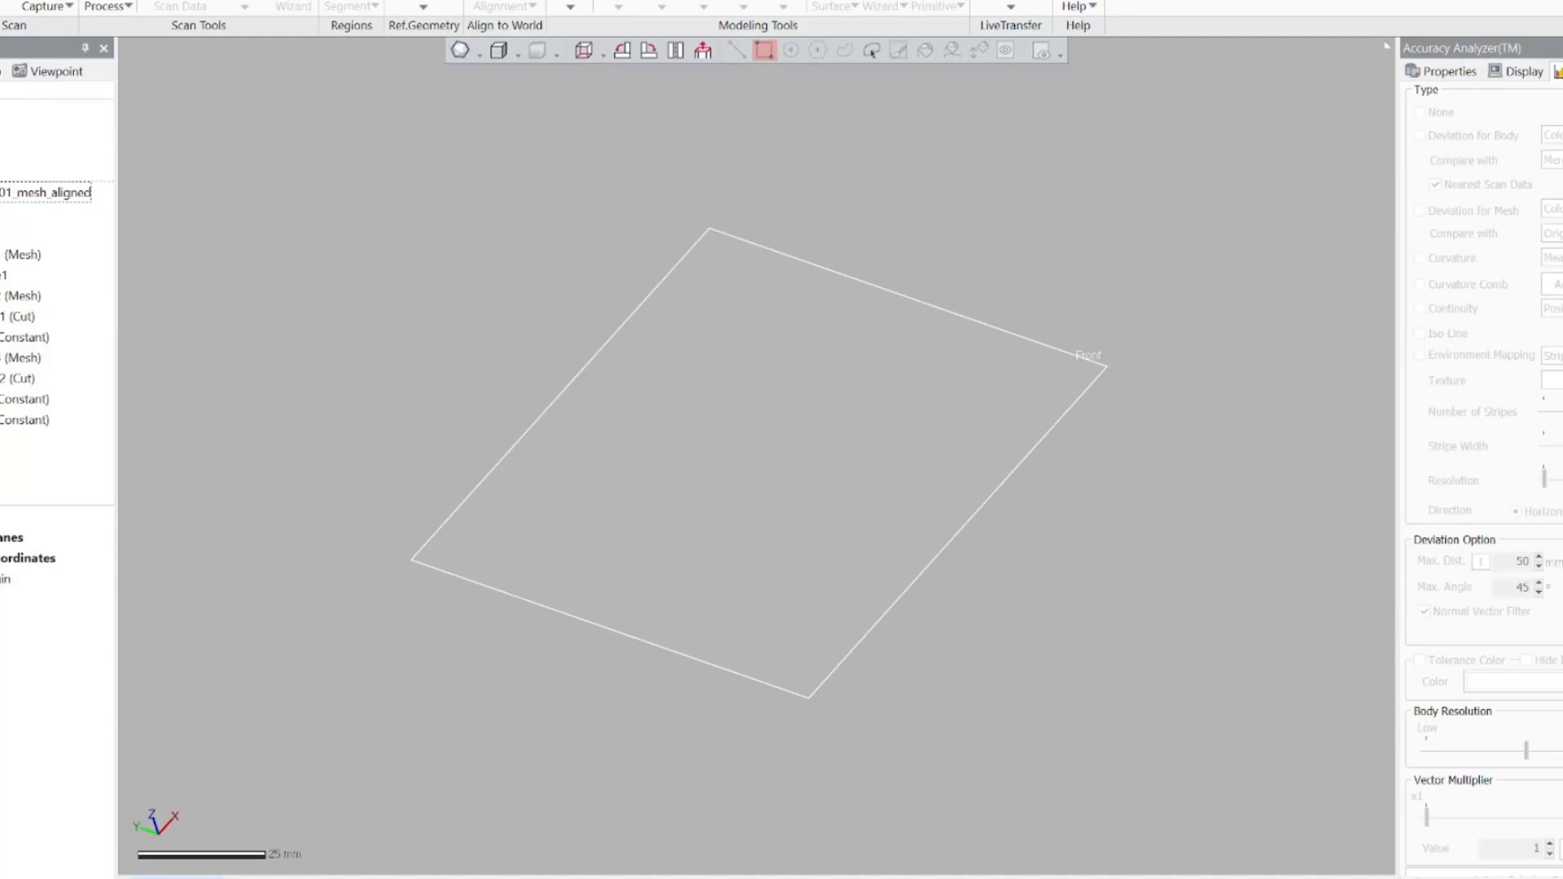
# Roll the gear's modelling history forward until the solid gear overlays the scan mesh with deviation colours
pyautogui.click(45, 192)
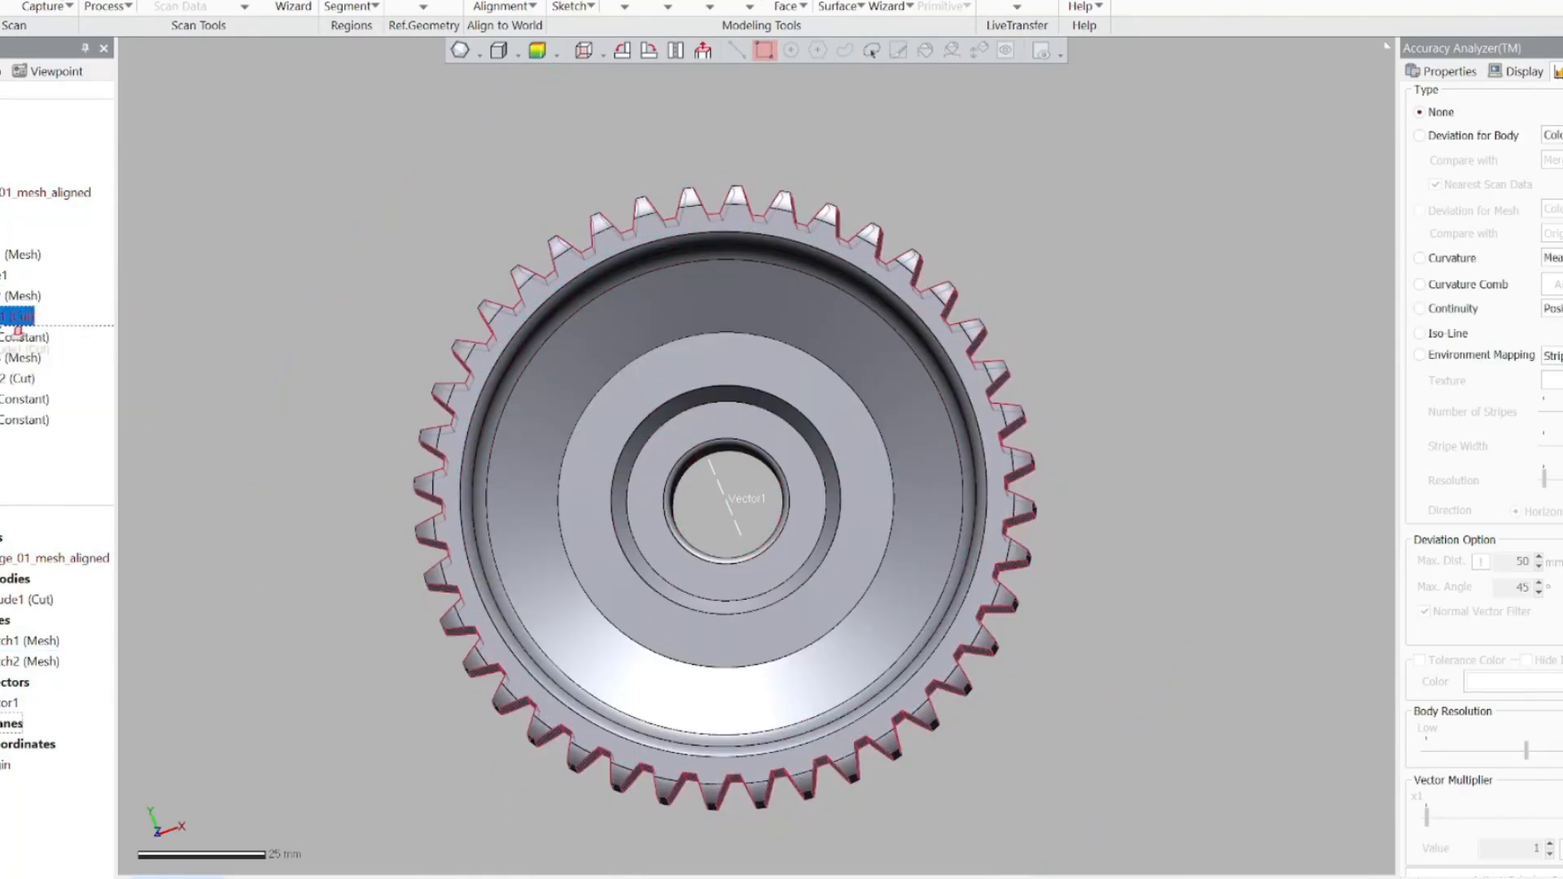
pyautogui.rightClick(15, 337)
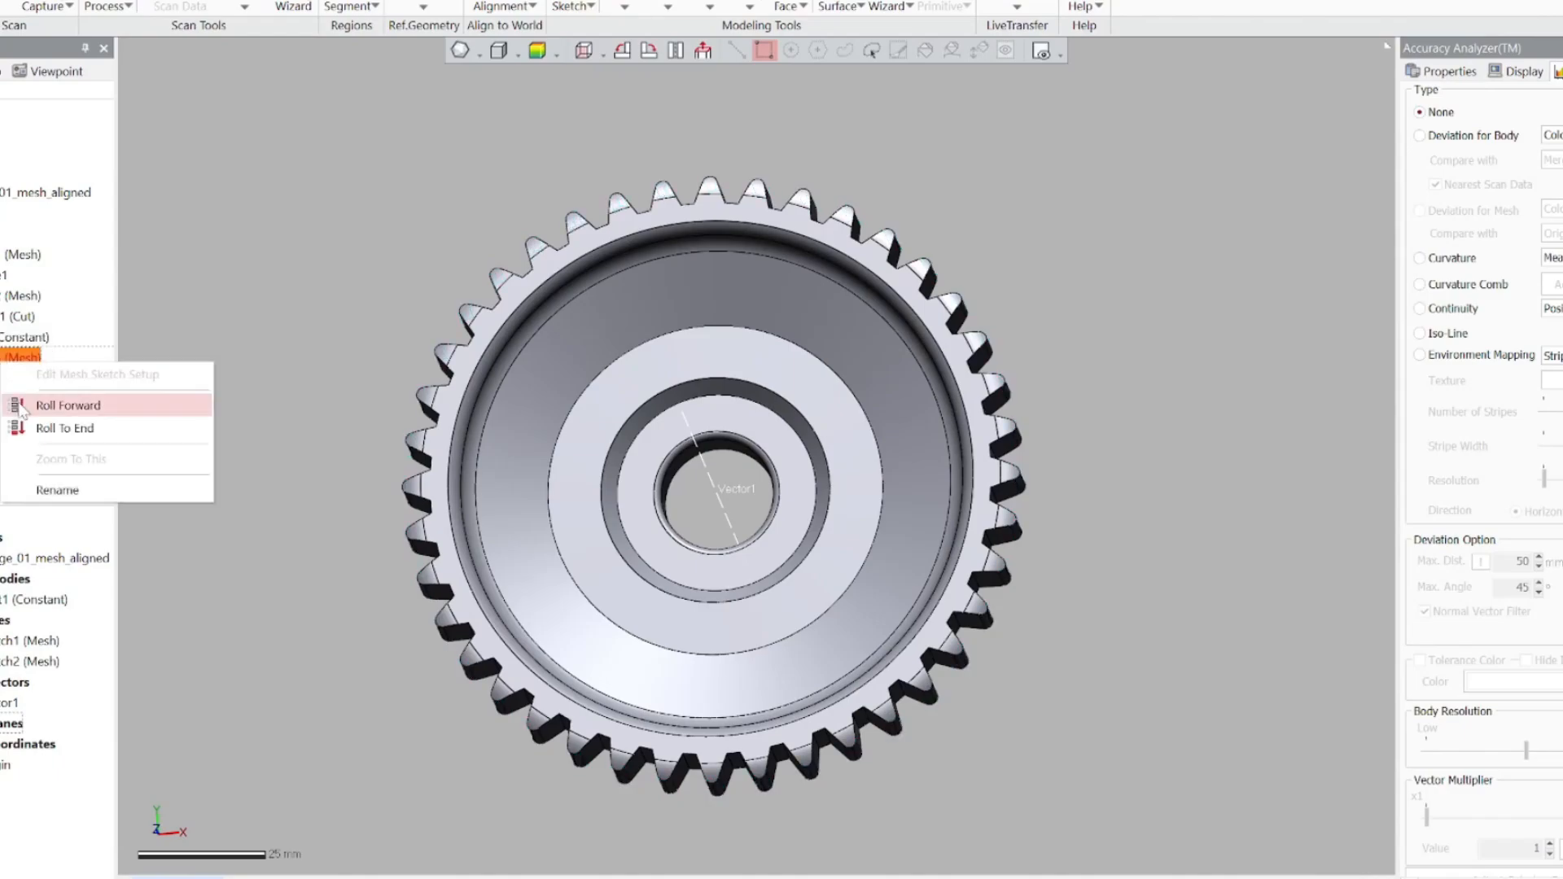
pyautogui.click(67, 405)
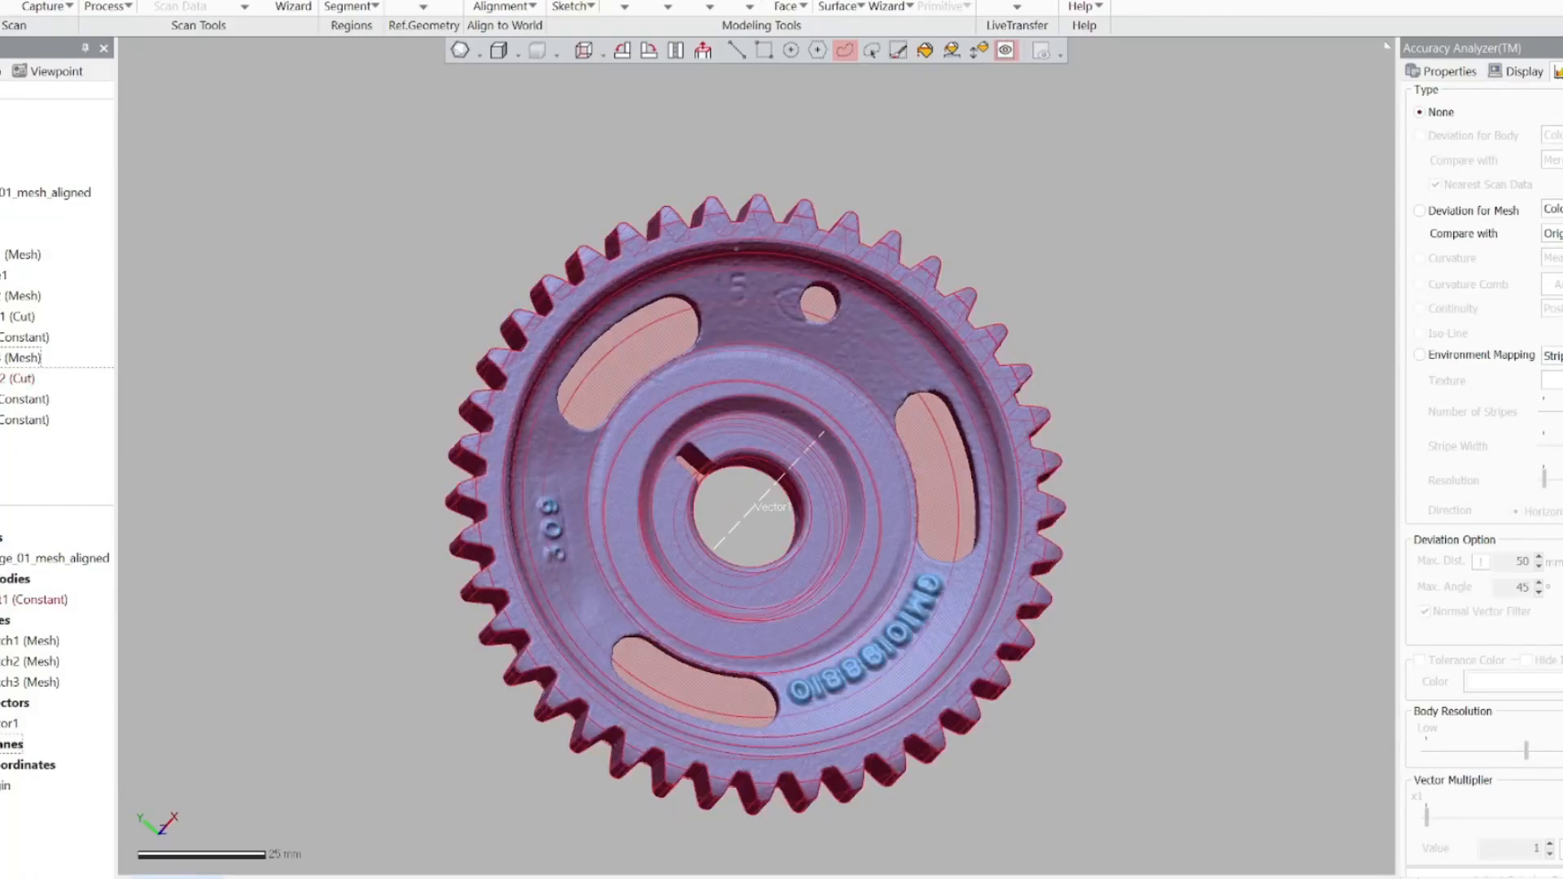
pyautogui.rightClick(18, 377)
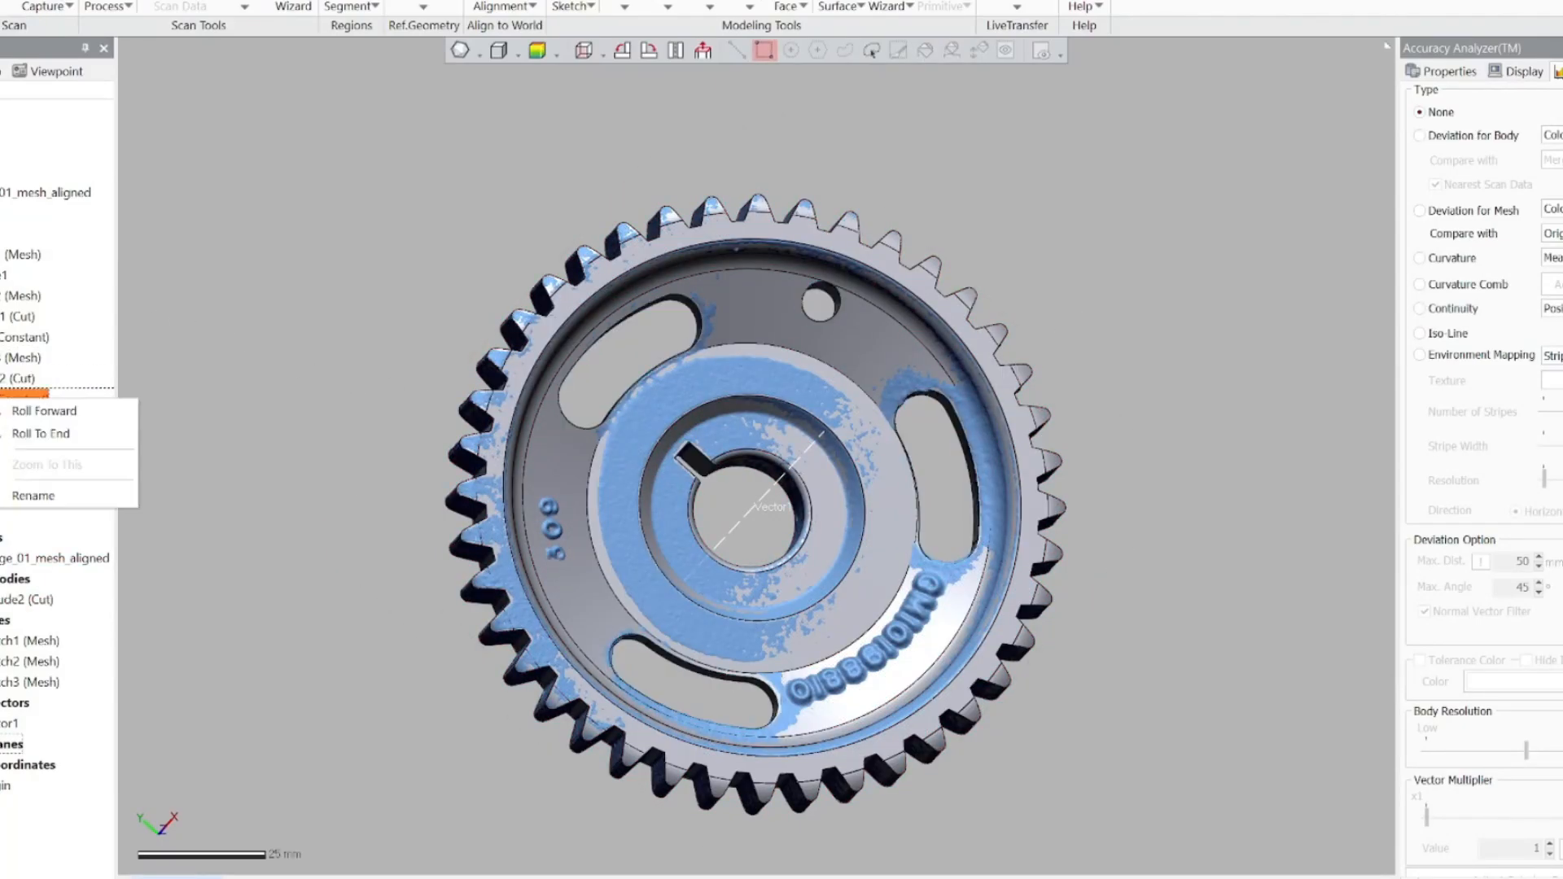